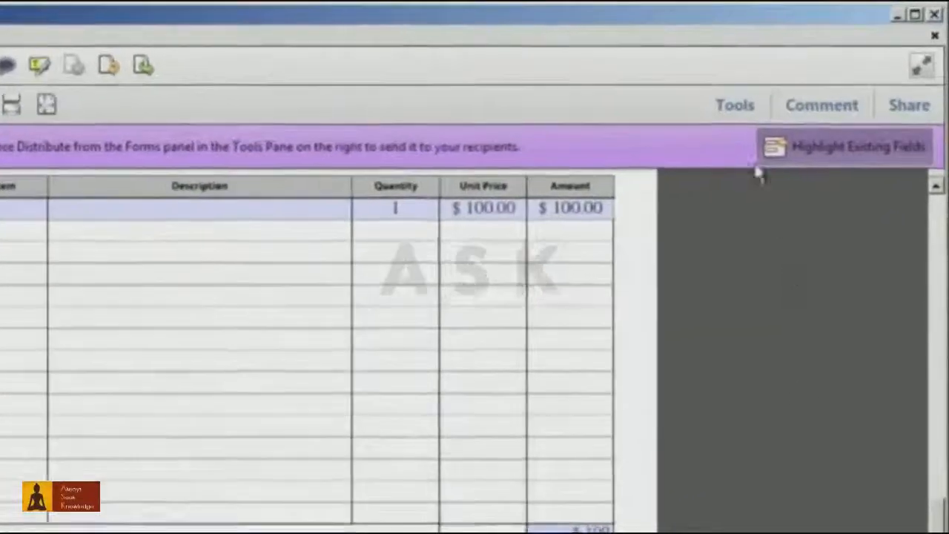
- Enter form editing via Tools > Forms > Edit and open the AmountSubtotal field's Text Field Properties
left_click(735, 104)
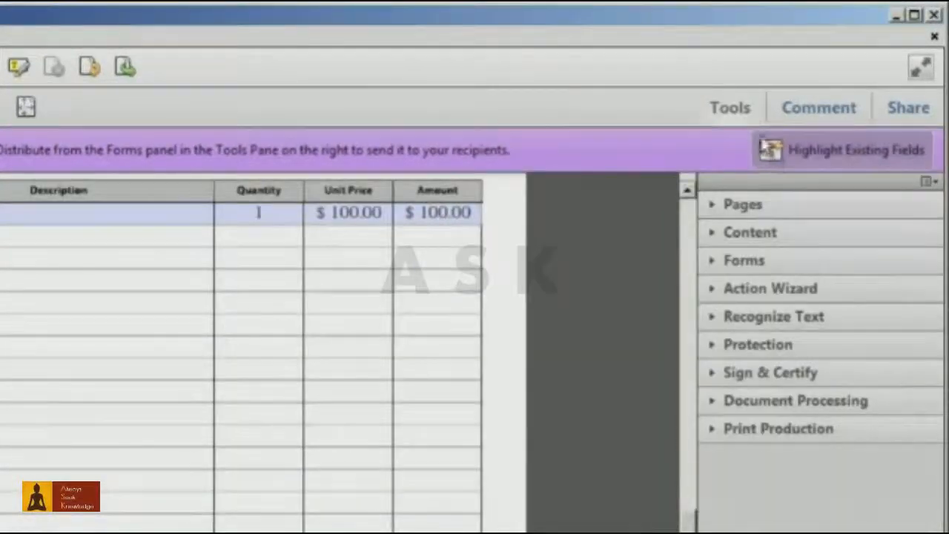
left_click(745, 261)
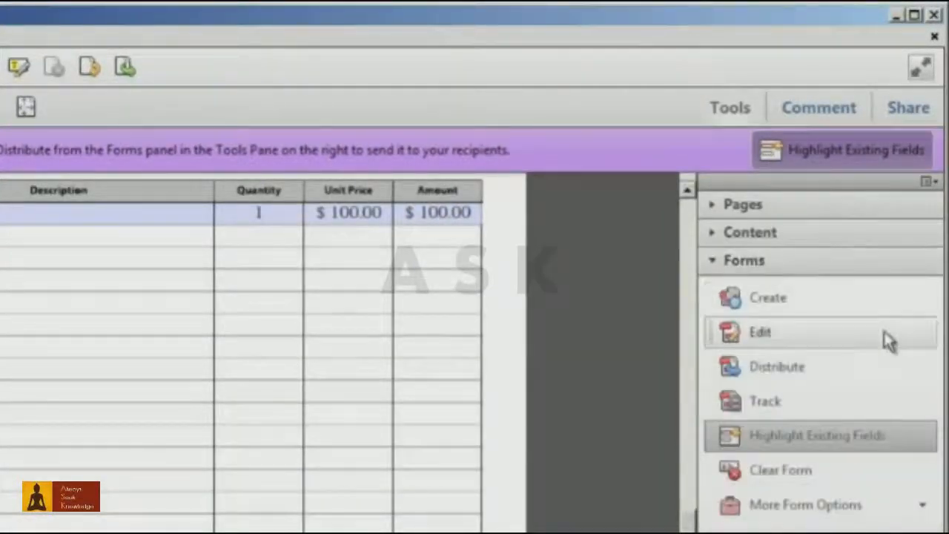
left_click(759, 332)
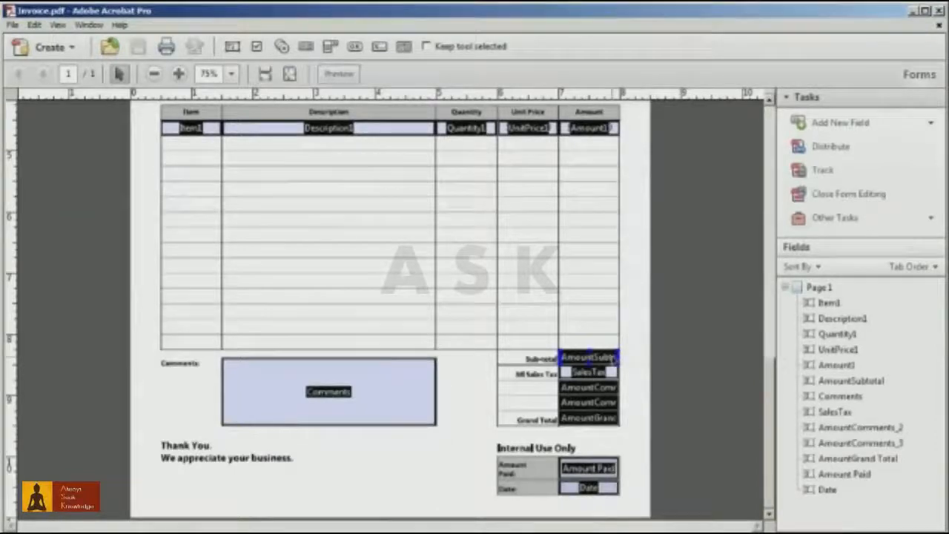
double_click(587, 358)
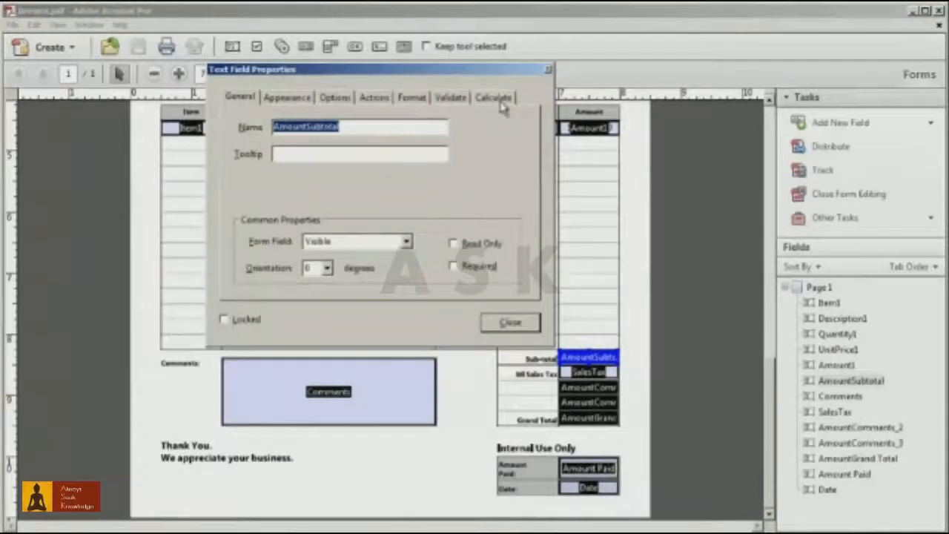
- Show the Calculate settings where AmountSubtotal is the sum of the Amount1 field
left_click(494, 98)
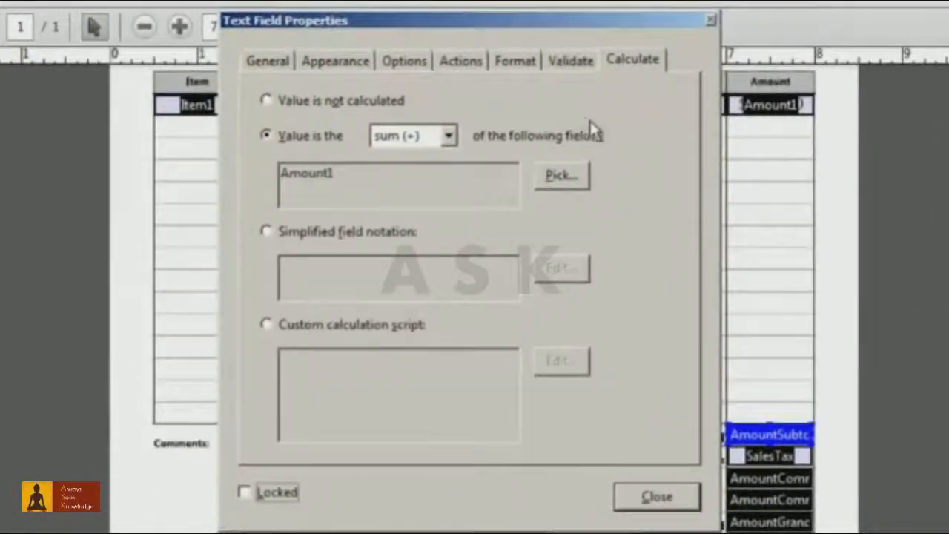
mouse_move(596, 149)
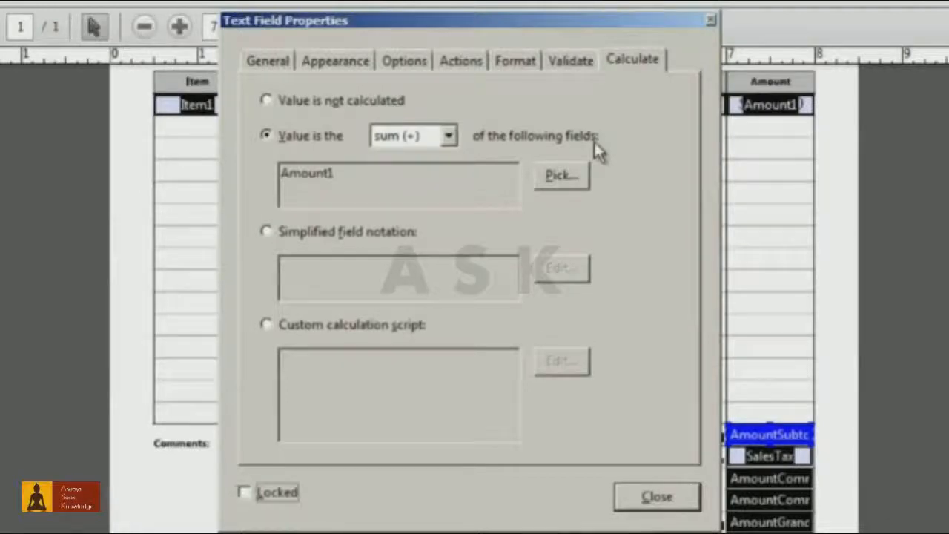
mouse_move(445, 319)
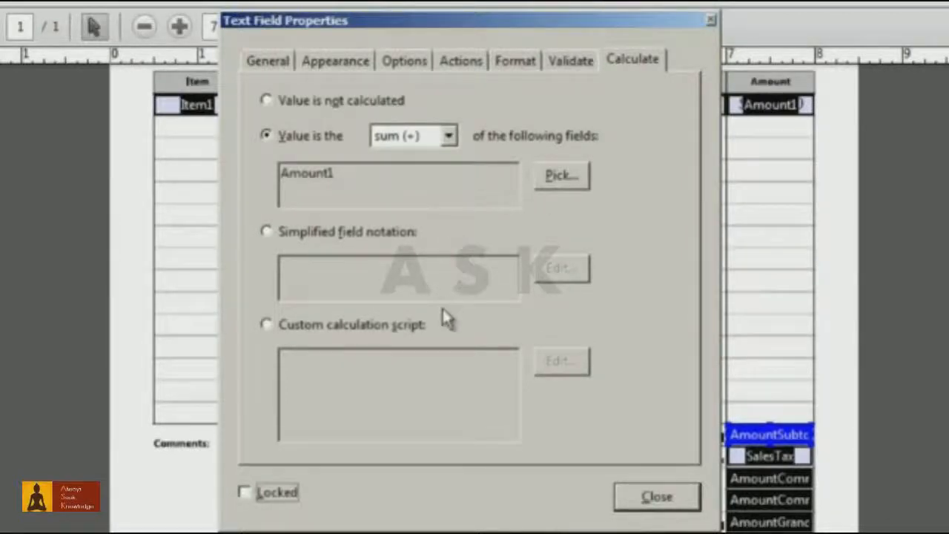
mouse_move(445, 326)
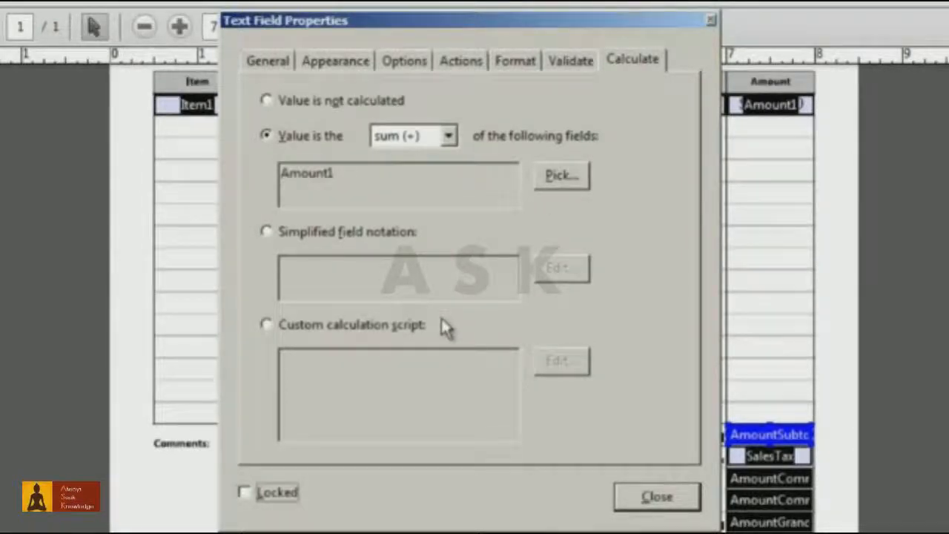
mouse_move(475, 241)
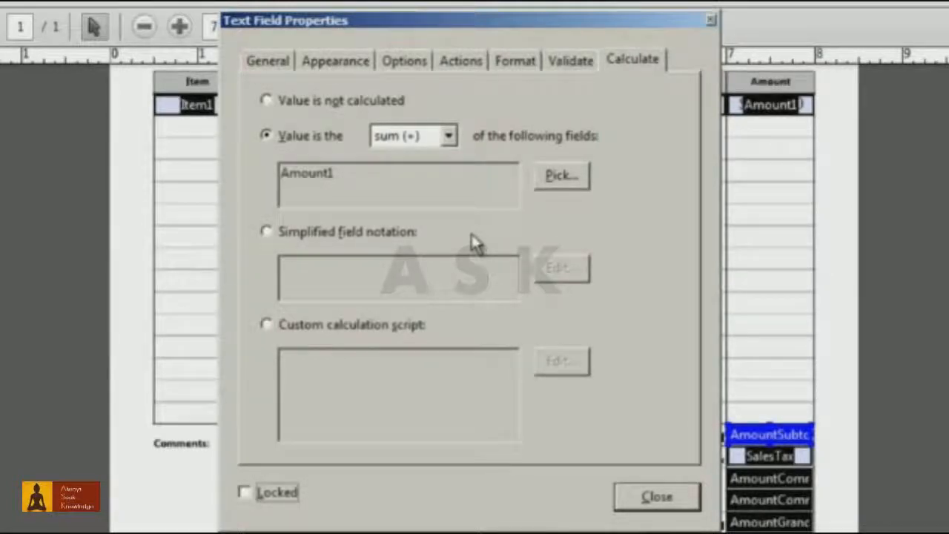
mouse_move(525, 318)
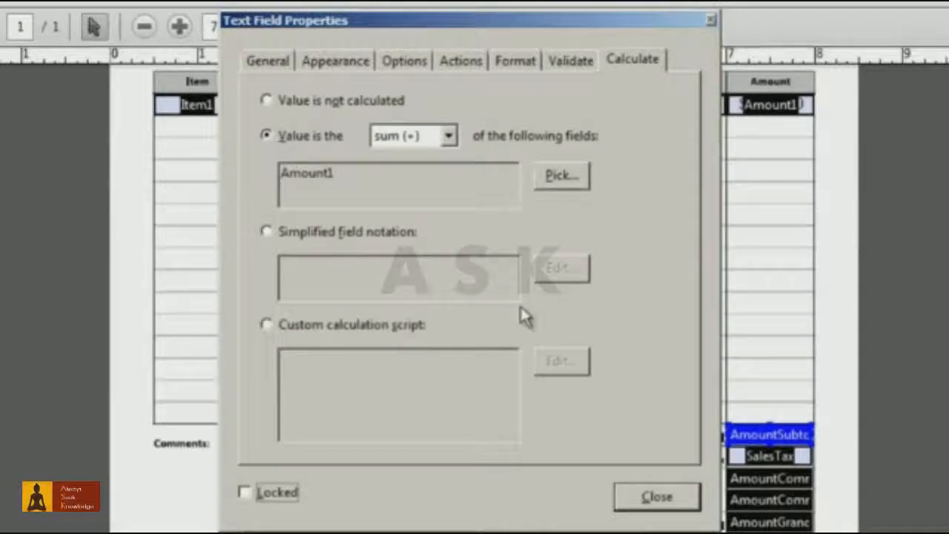
- Select the SalesTax field, choose Simplified field notation and start editing its expression
left_click(655, 496)
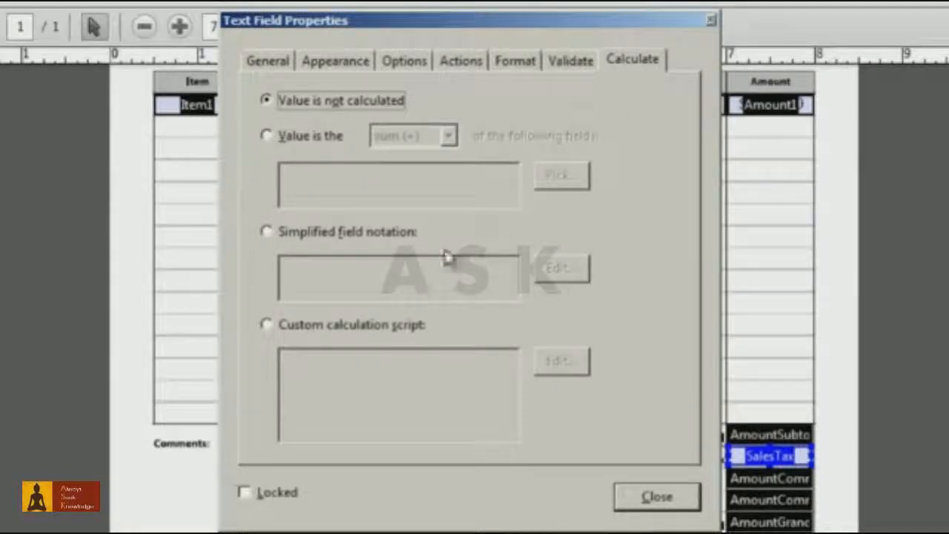
left_click(267, 232)
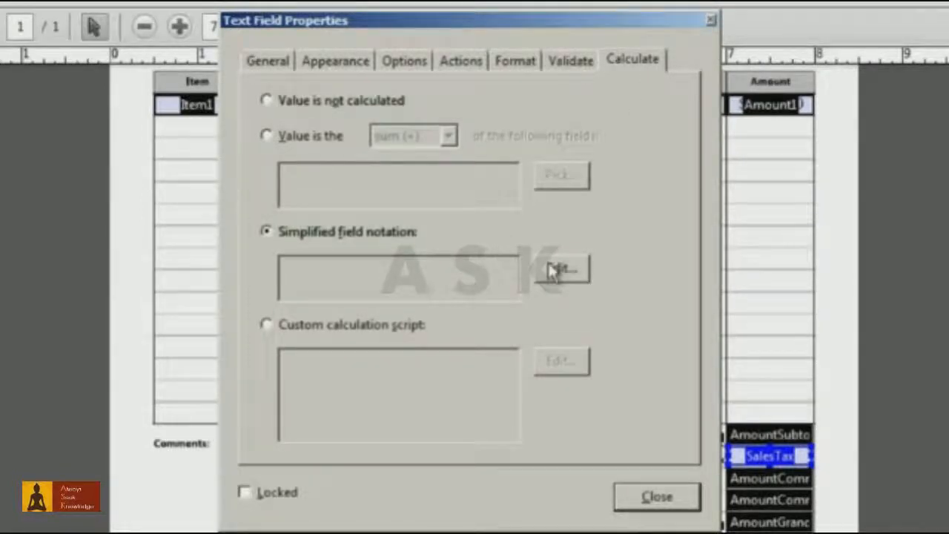
left_click(561, 270)
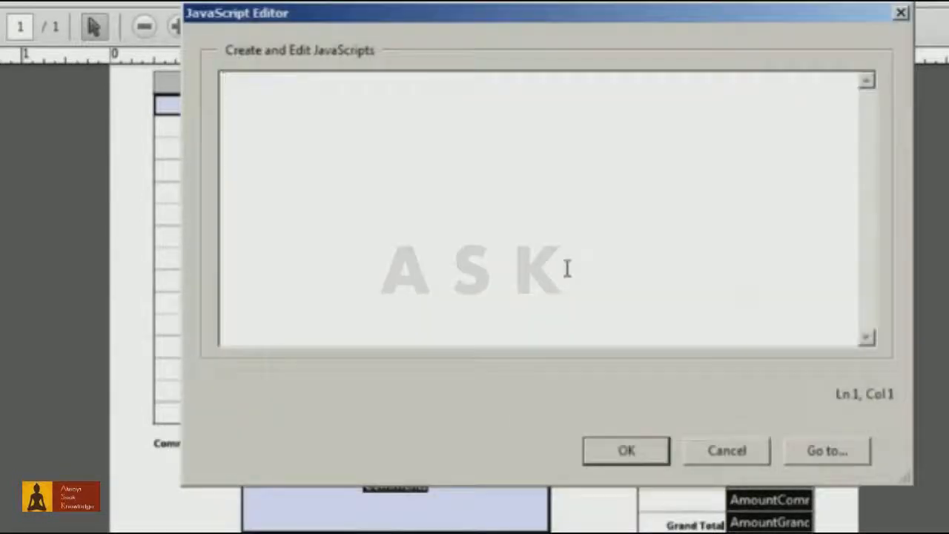
- Enter the expression AmountSubtotal*6/100 in the editor and confirm it for SalesTax
type("A")
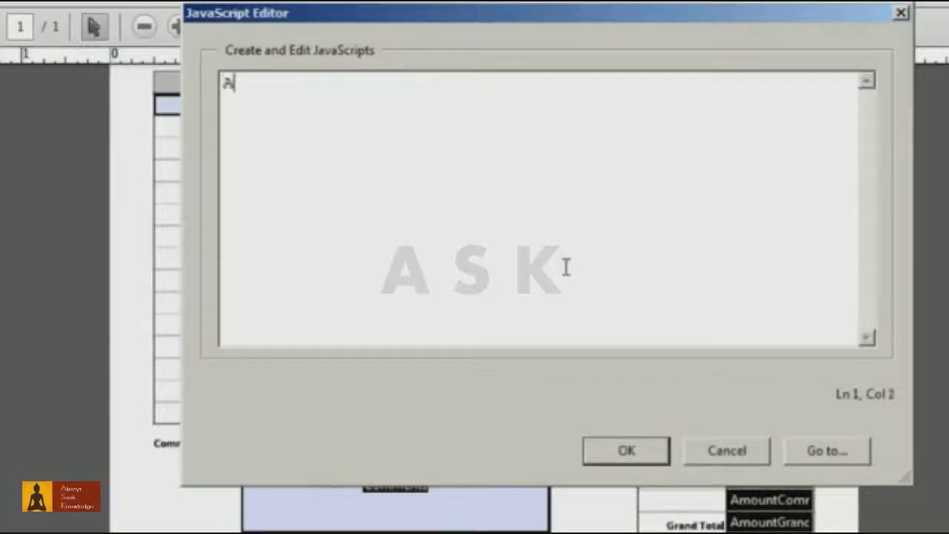
type("AmountSubt")
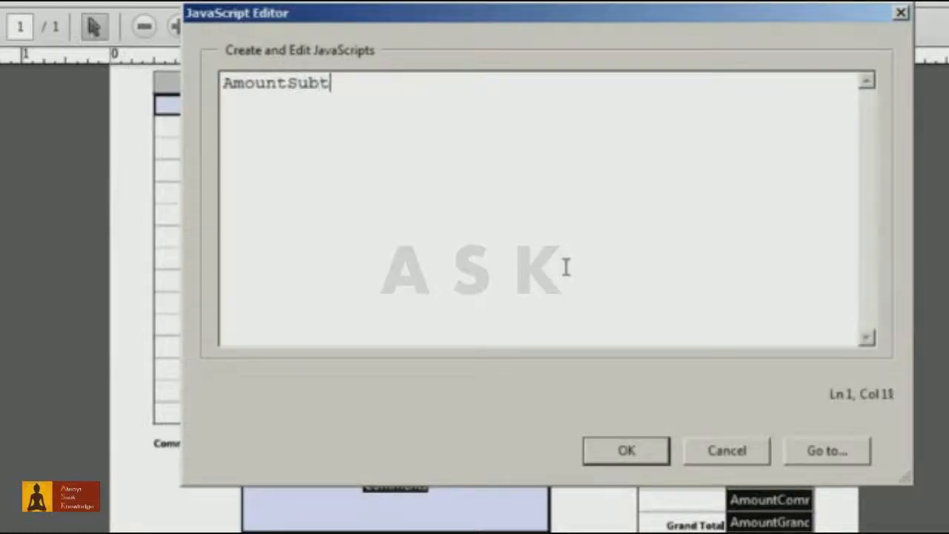
type("otal")
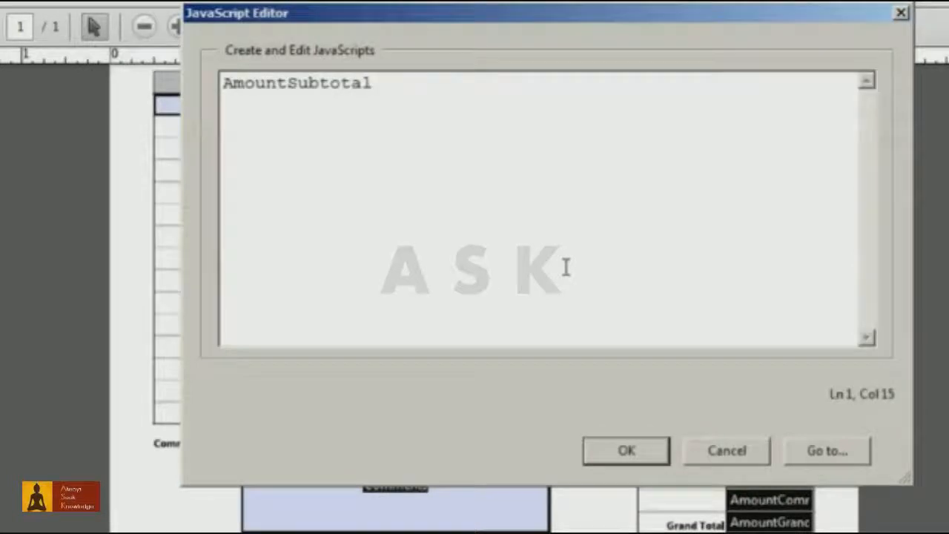
type("*6/1")
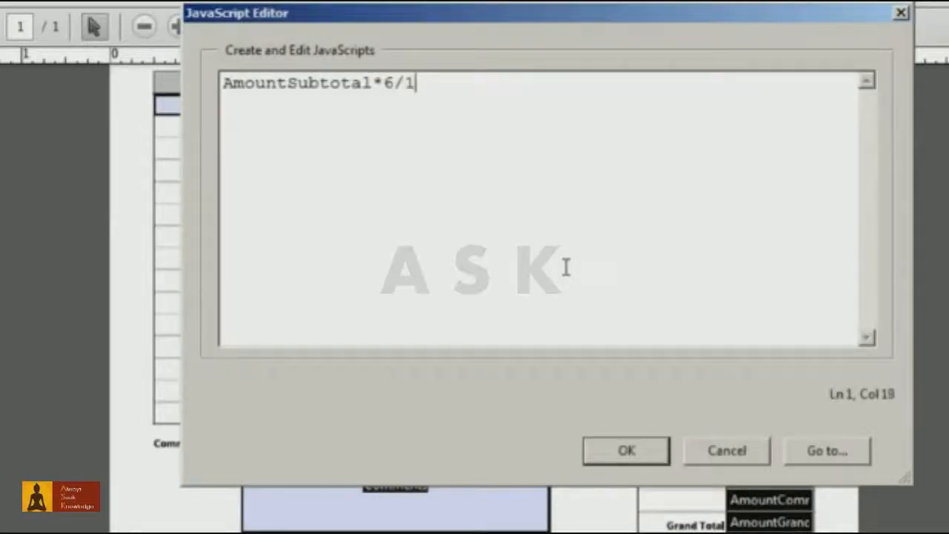
type("00")
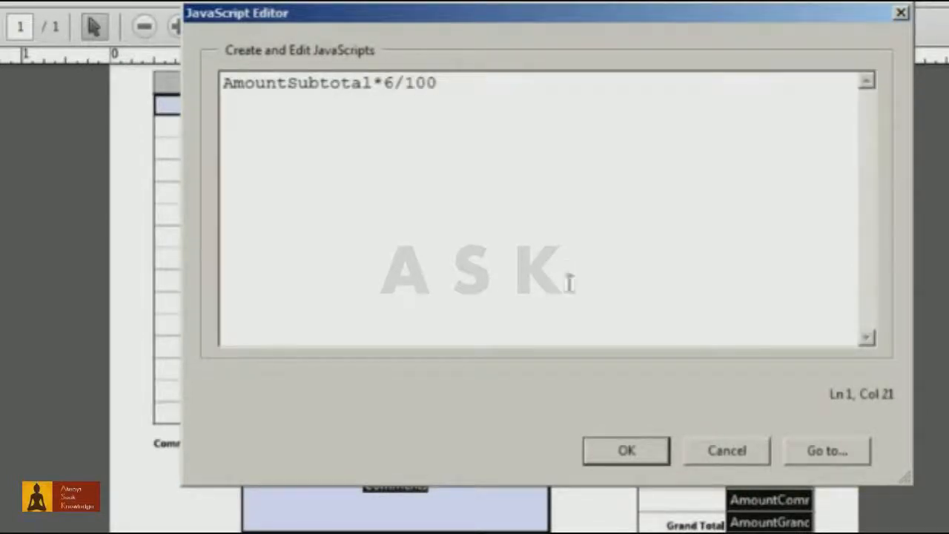
left_click(626, 451)
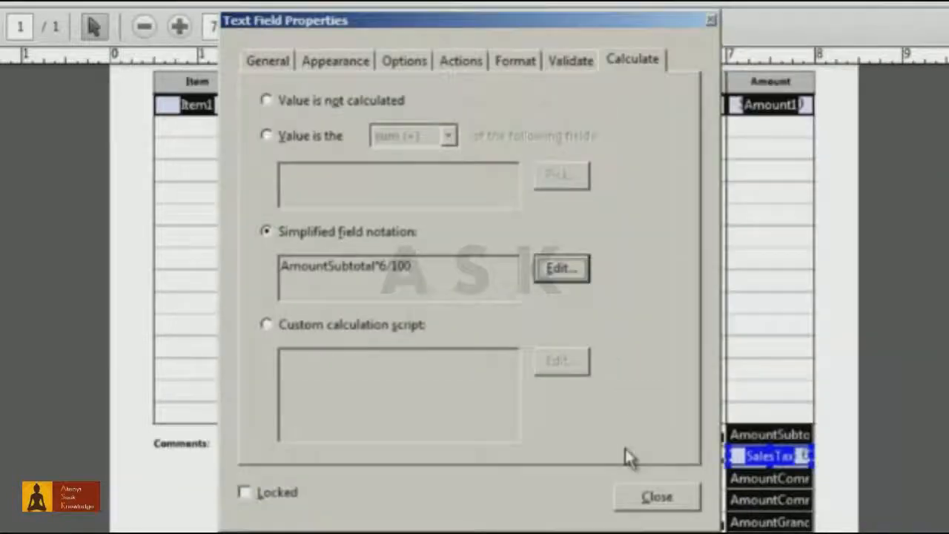